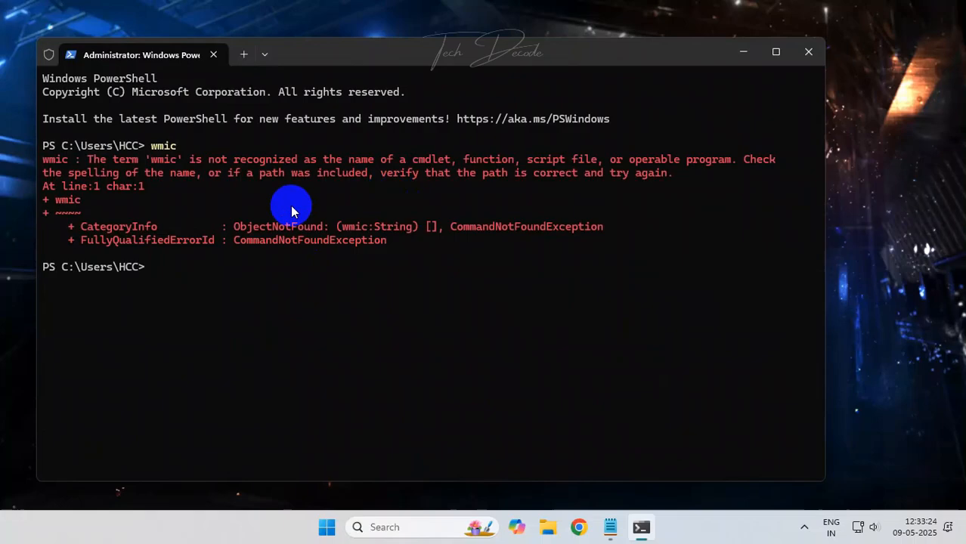
- Search the taskbar for 'optional' to reach the Optional features settings page
{"action": "left_click", "coordinate": [802, 51]}
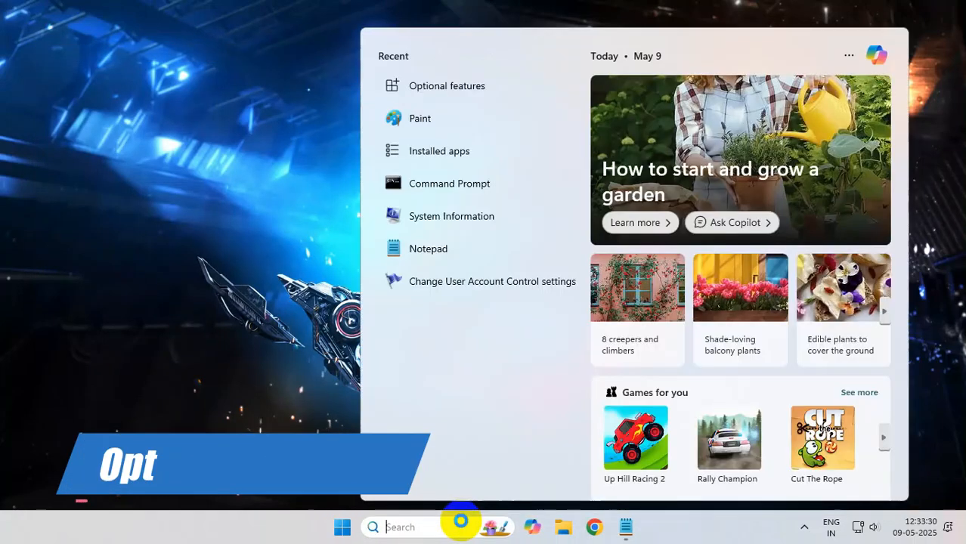
{"action": "type", "text": "optional"}
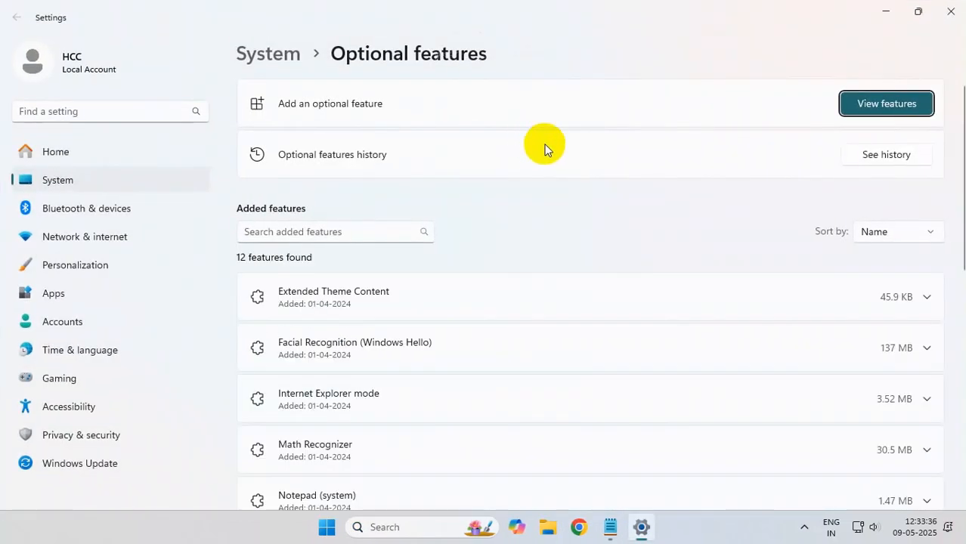
- Search the feature list for 'wmic', select WMIC and add it, raising the count to 13
{"action": "left_click", "coordinate": [886, 103]}
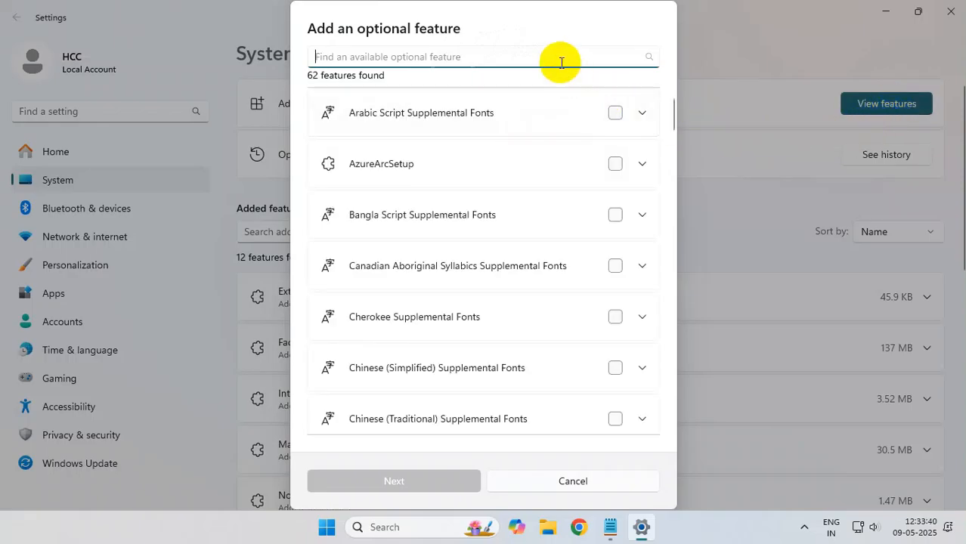
{"action": "type", "text": "wmic"}
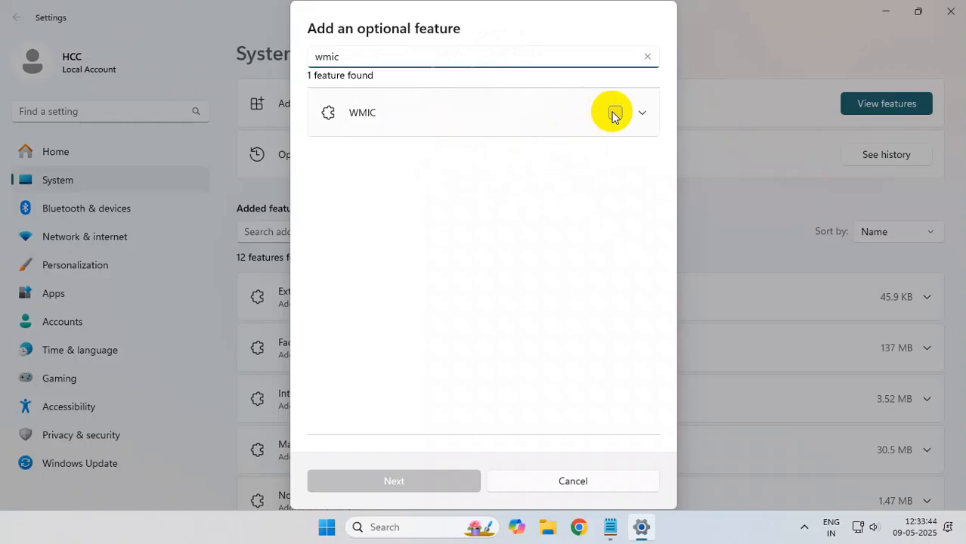
{"action": "left_click", "coordinate": [614, 112]}
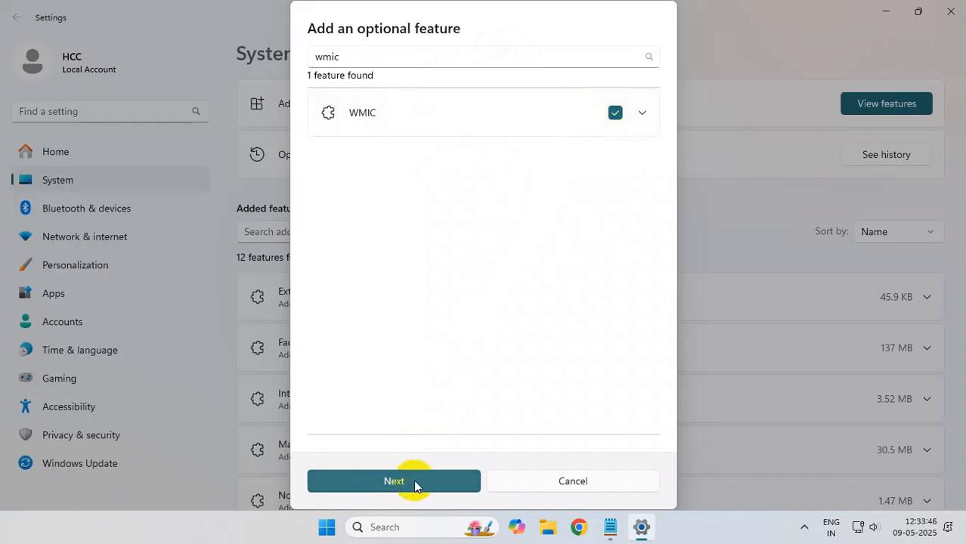
{"action": "left_click", "coordinate": [394, 481]}
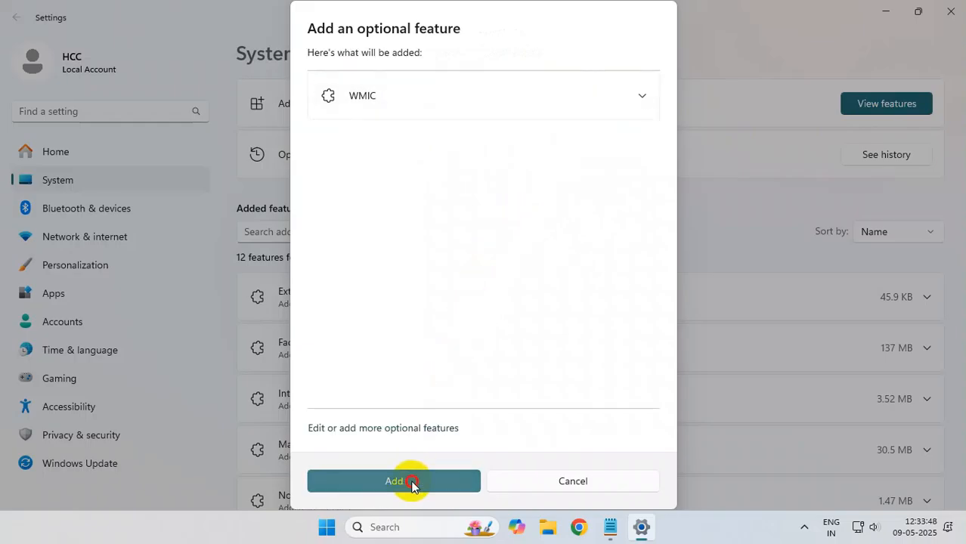
{"action": "left_click", "coordinate": [393, 481]}
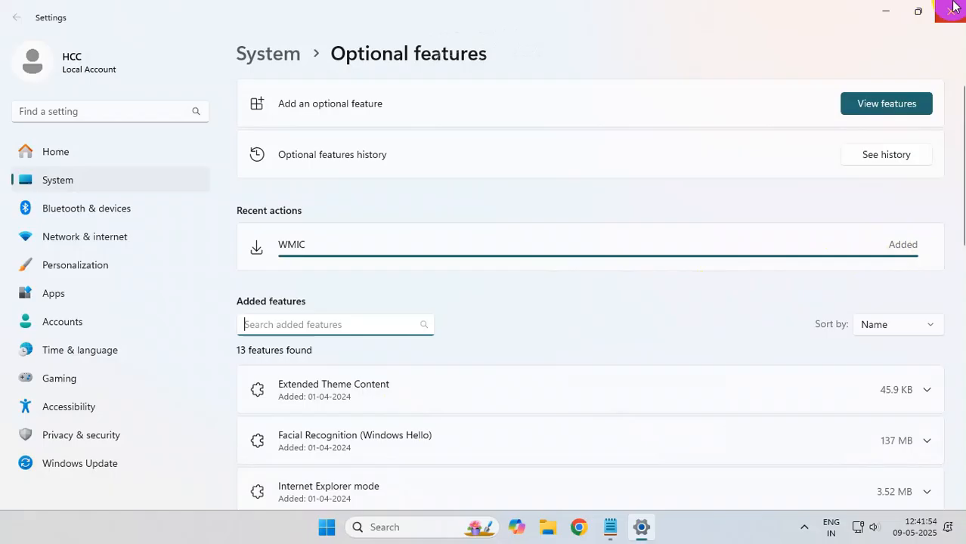
- Close Settings and launch Terminal (Admin) from the Start right-click menu
{"action": "left_click", "coordinate": [952, 12]}
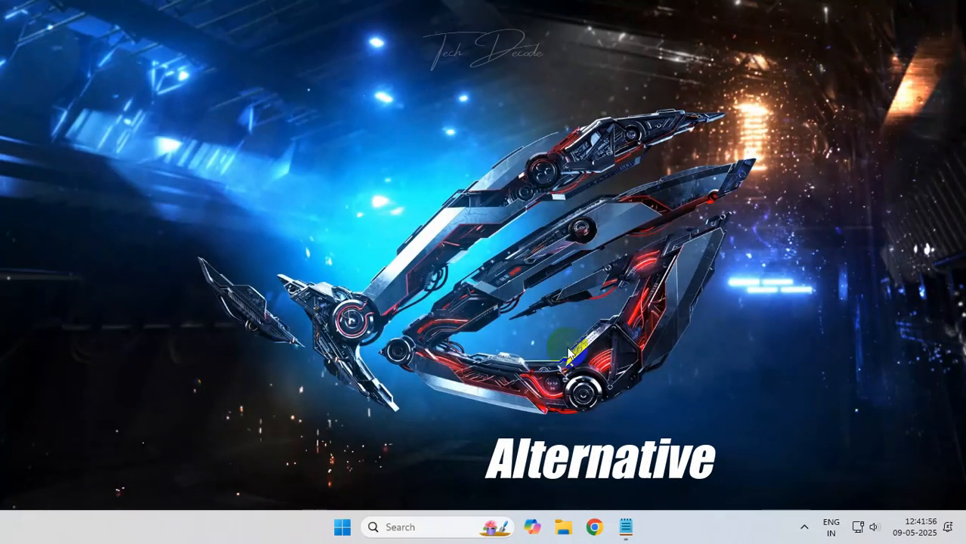
{"action": "right_click", "coordinate": [342, 526]}
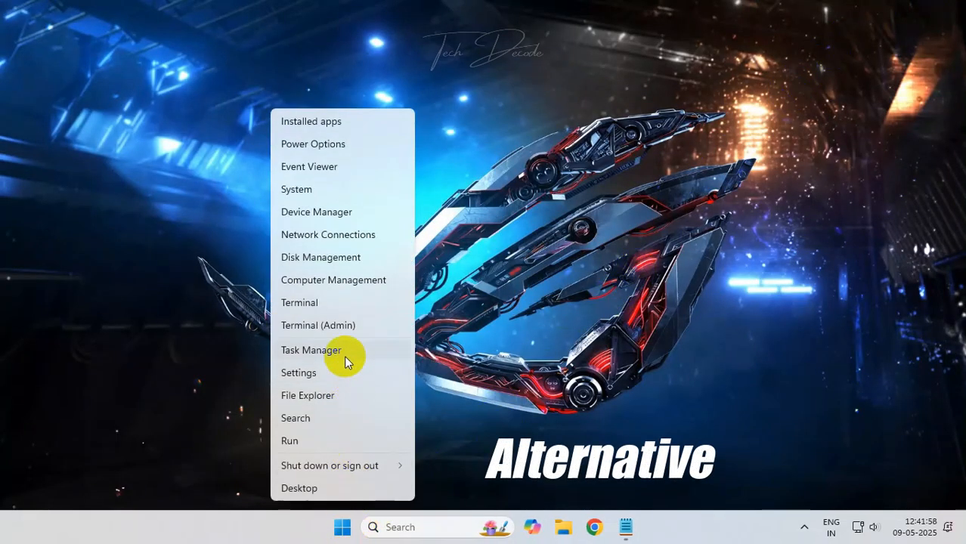
{"action": "left_click", "coordinate": [318, 325]}
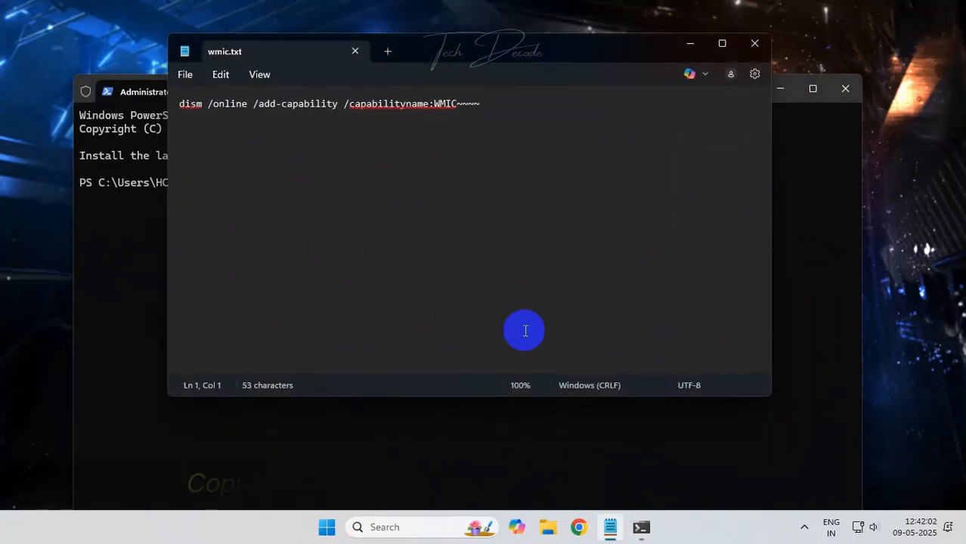
- Copy the DISM add-capability WMIC command from wmic.txt and run it in PowerShell
{"action": "right_click", "coordinate": [279, 102]}
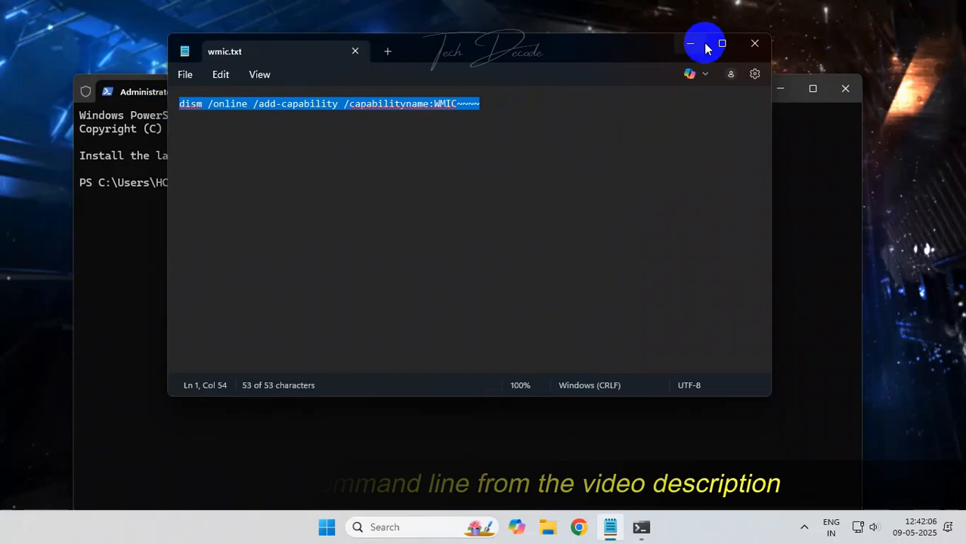
{"action": "left_click", "coordinate": [689, 42]}
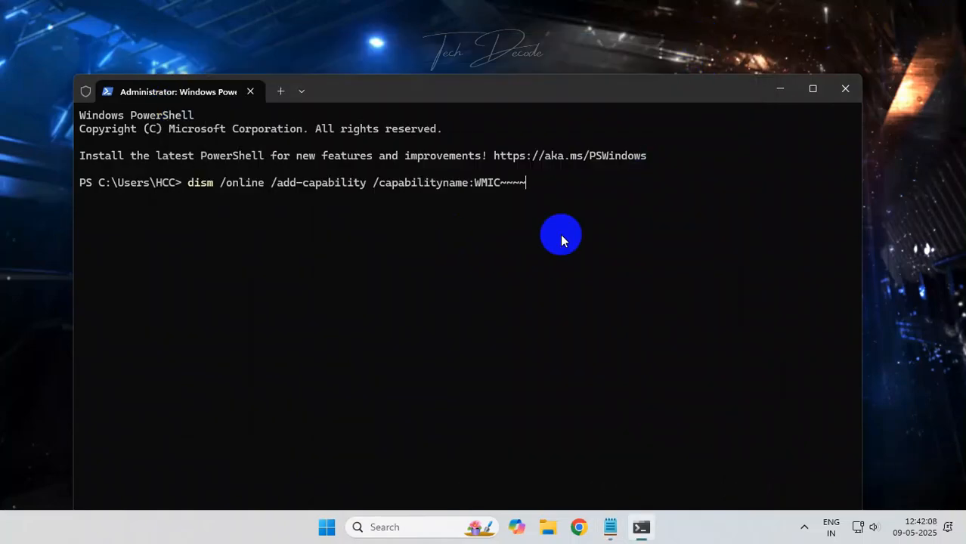
{"action": "key", "text": "enter"}
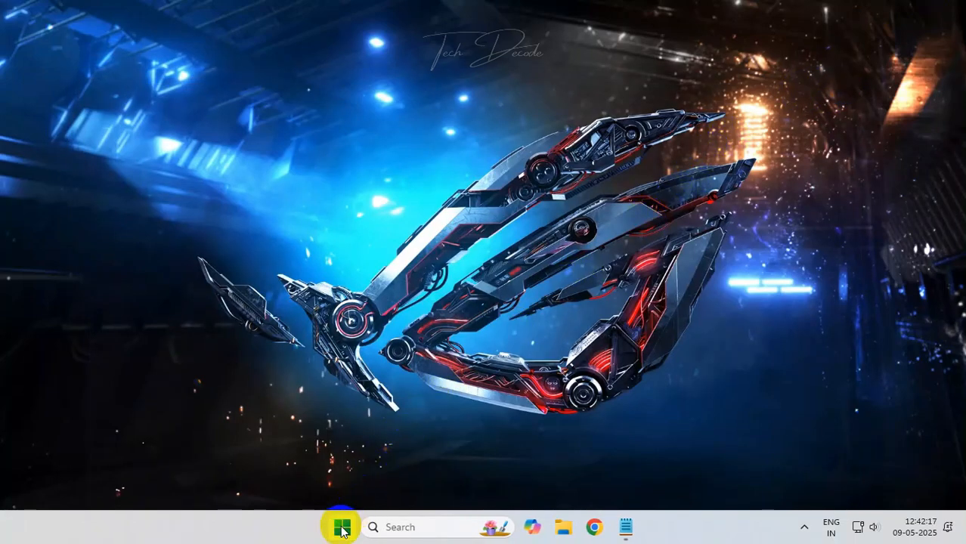
- Start a fresh PowerShell window with 'wmic' entered at the prompt
{"action": "left_click", "coordinate": [341, 526]}
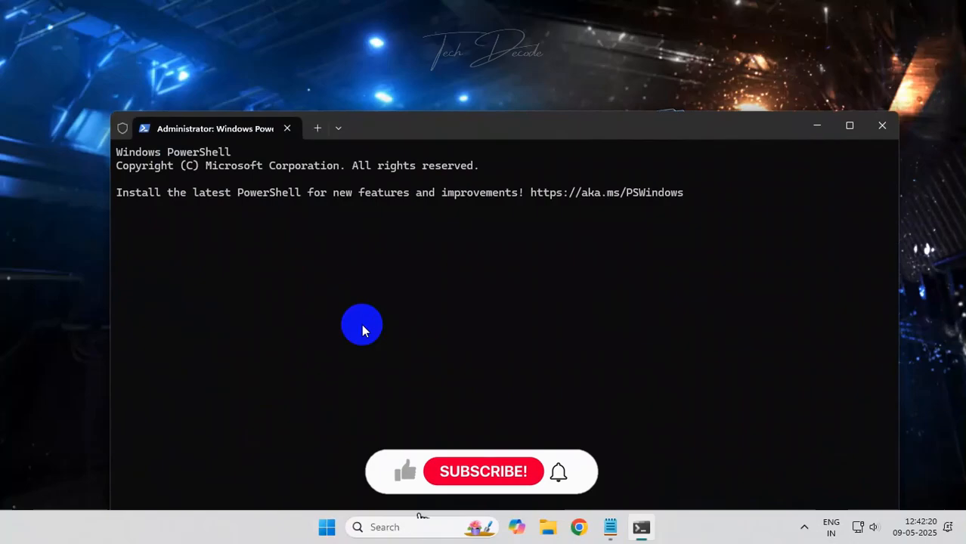
{"action": "type", "text": "wmic"}
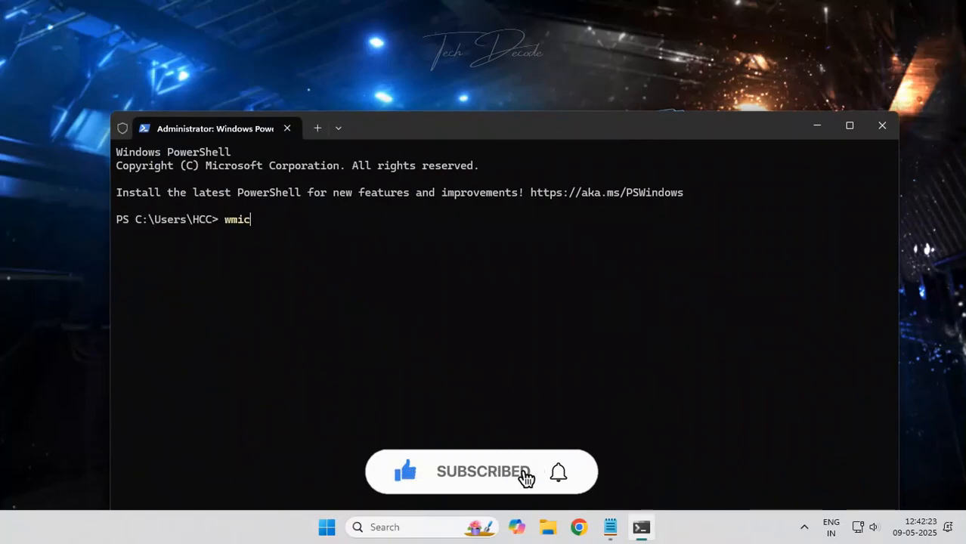